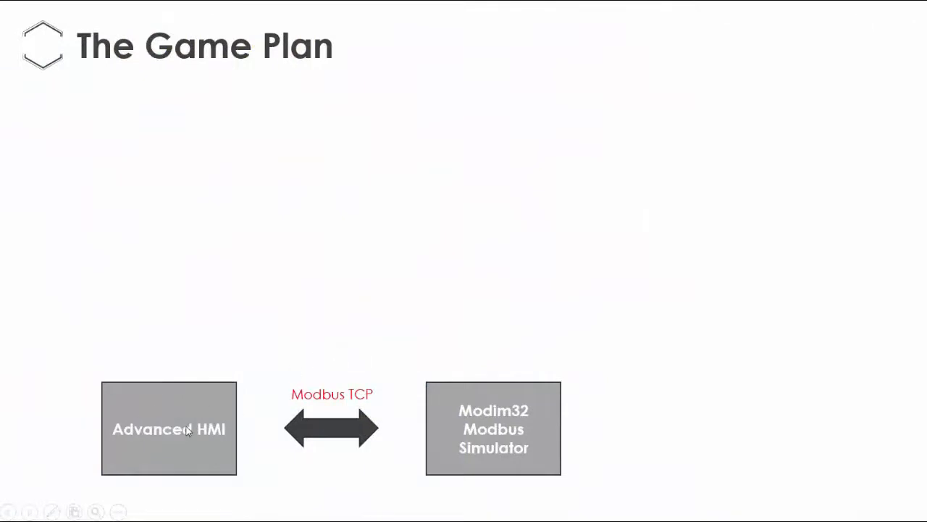
mouse_move(518, 432)
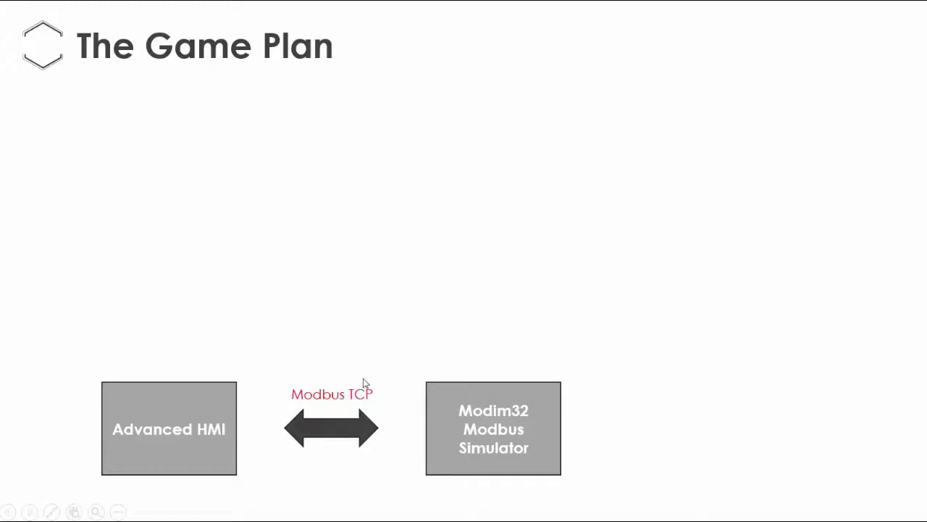
mouse_move(458, 331)
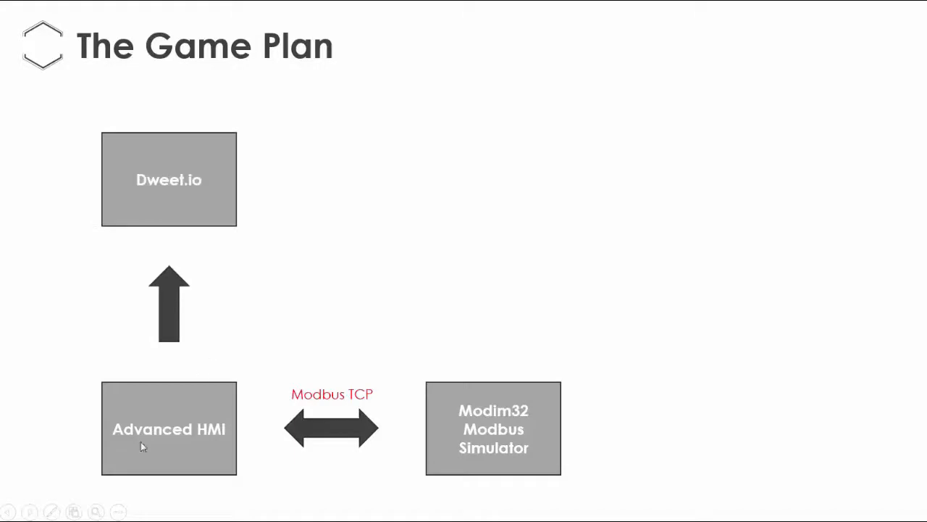
mouse_move(161, 272)
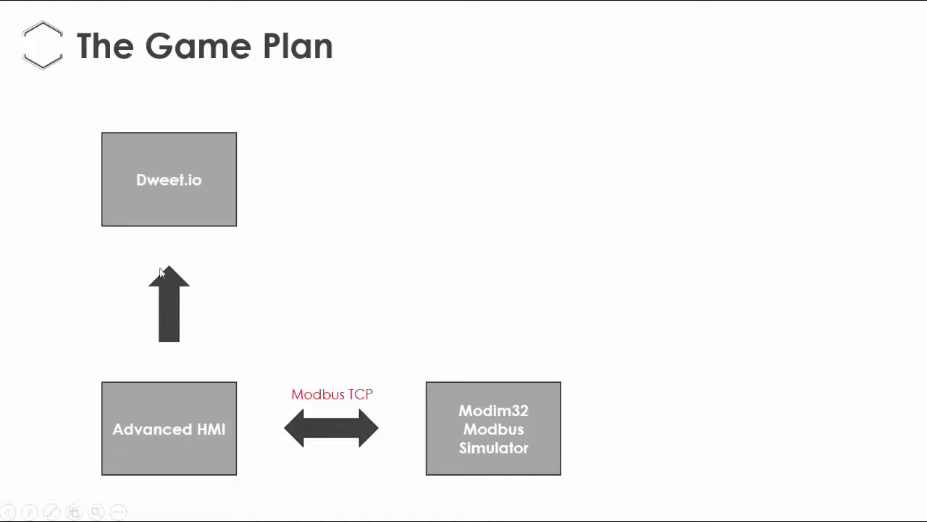
mouse_move(502, 452)
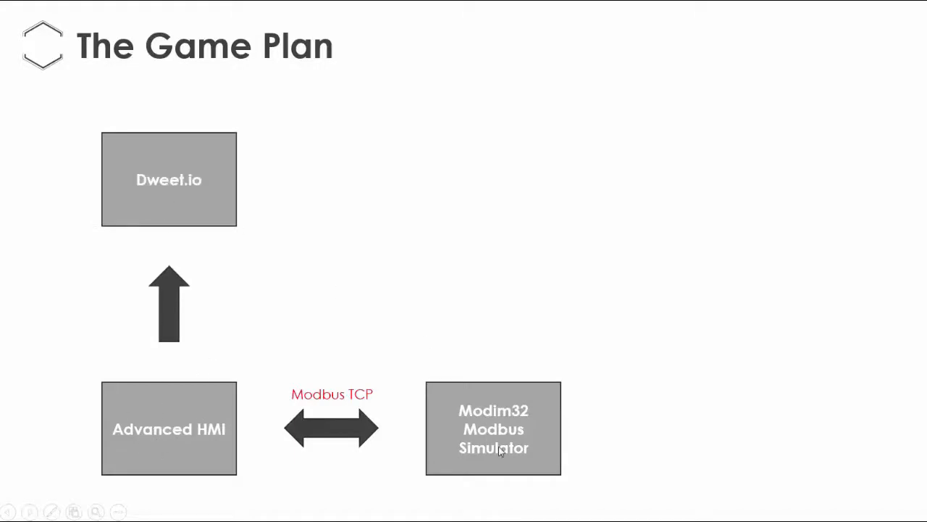
mouse_move(478, 433)
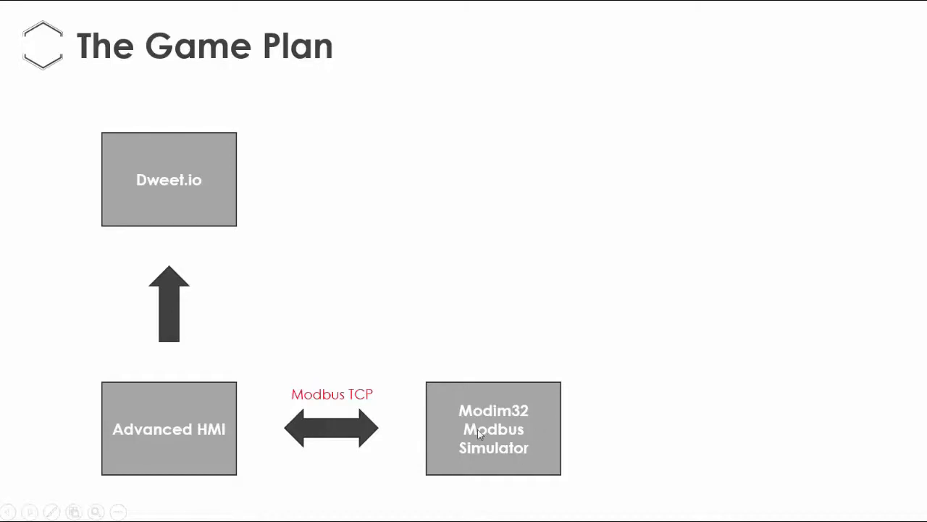
mouse_move(197, 191)
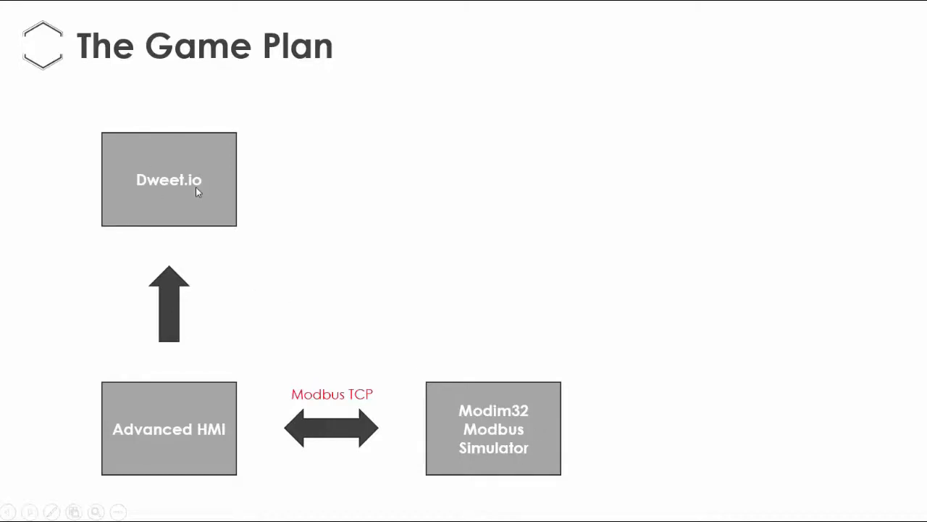
mouse_move(307, 283)
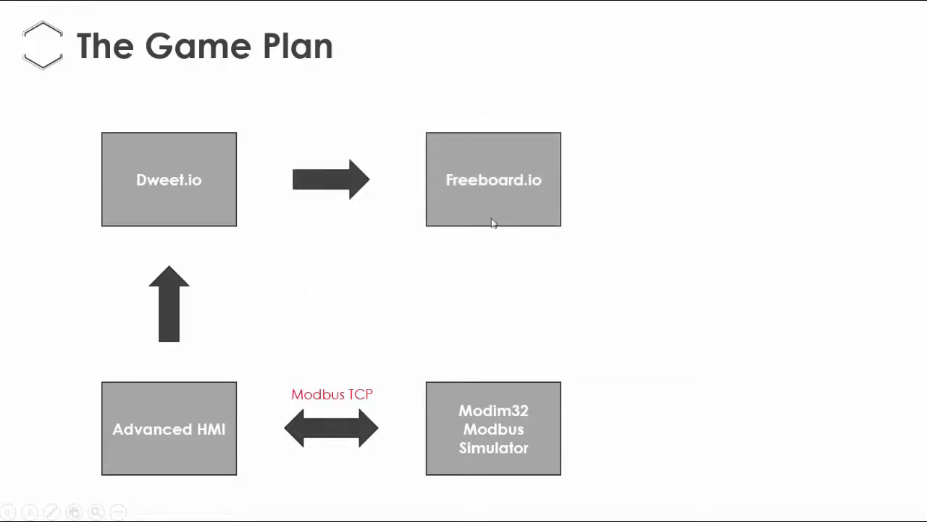
mouse_move(520, 284)
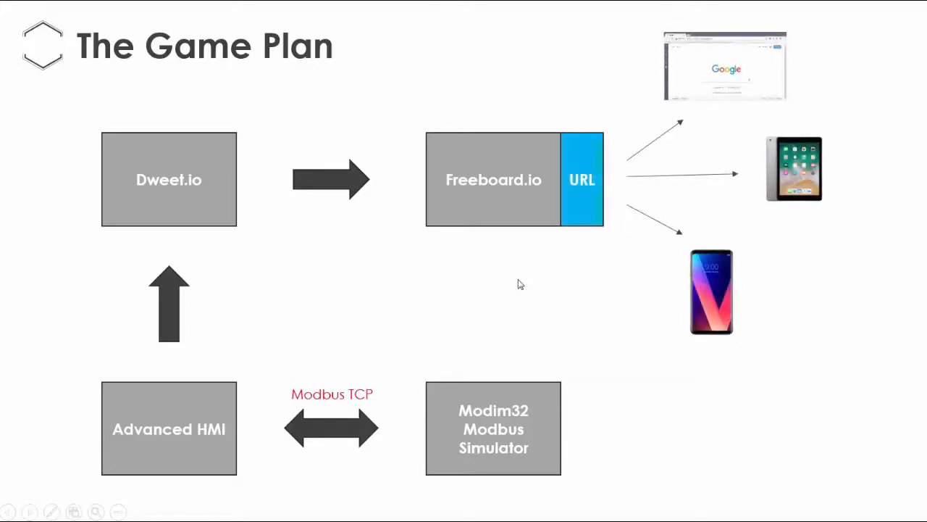
mouse_move(612, 177)
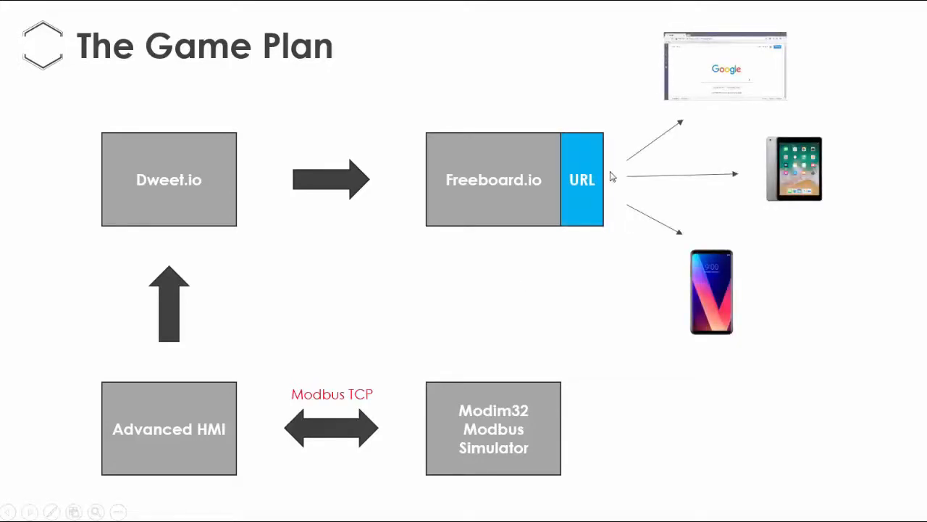
mouse_move(732, 64)
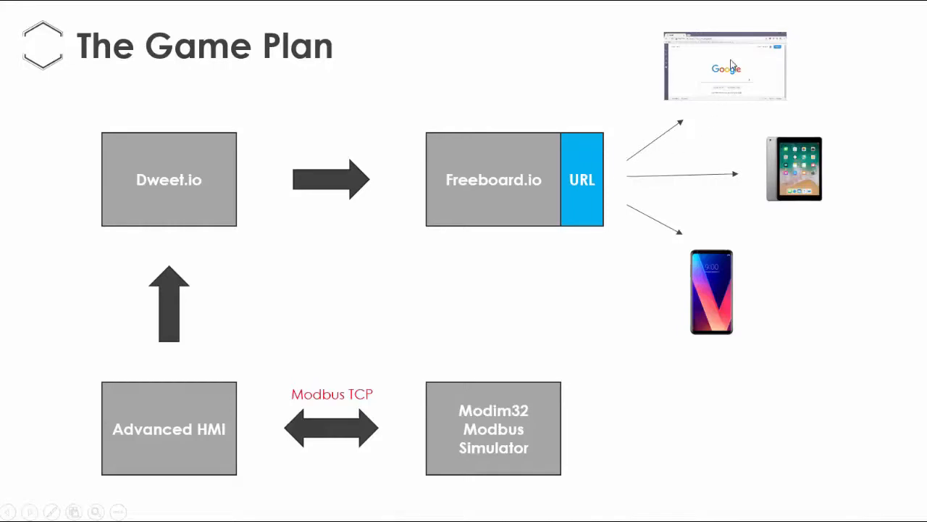
mouse_move(794, 196)
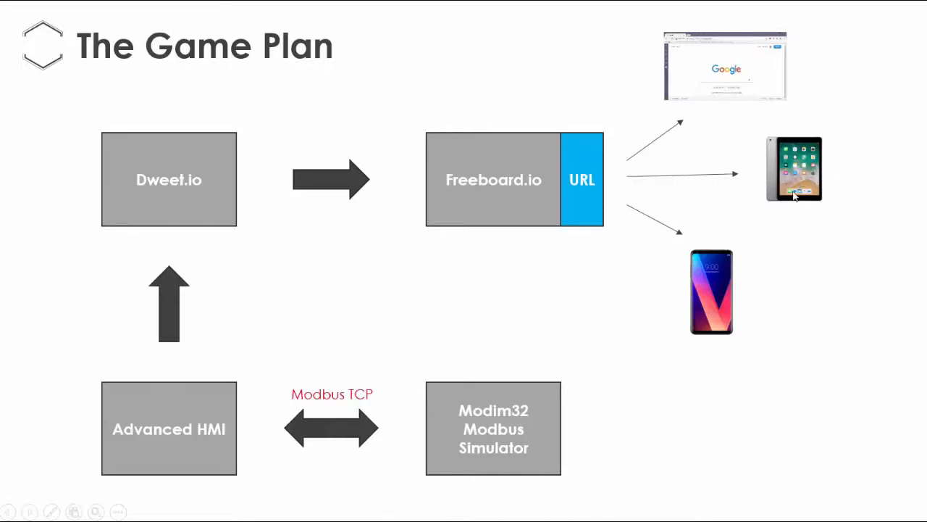
mouse_move(713, 304)
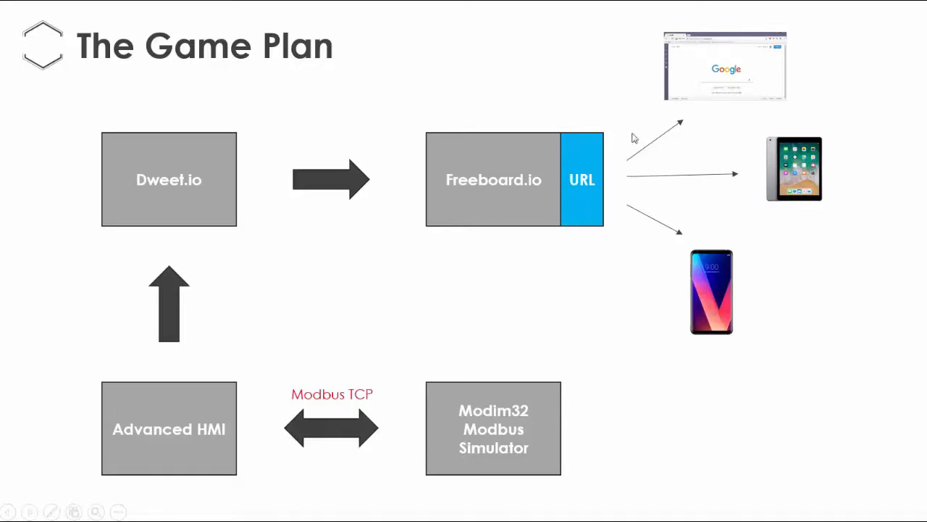
mouse_move(607, 298)
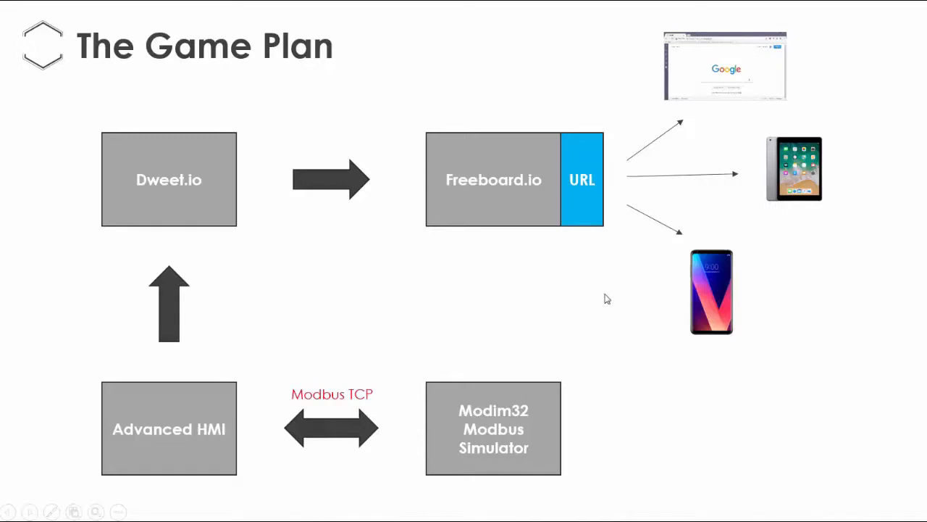
mouse_move(342, 324)
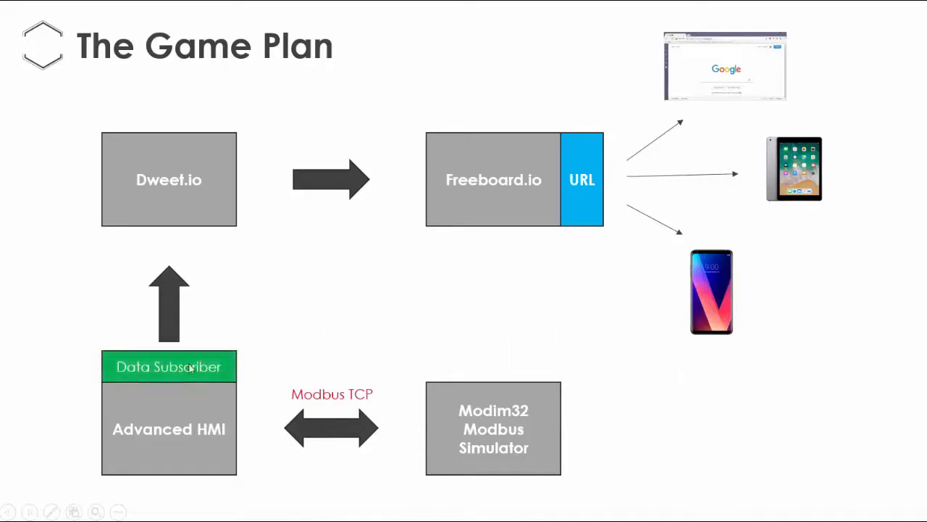
mouse_move(239, 356)
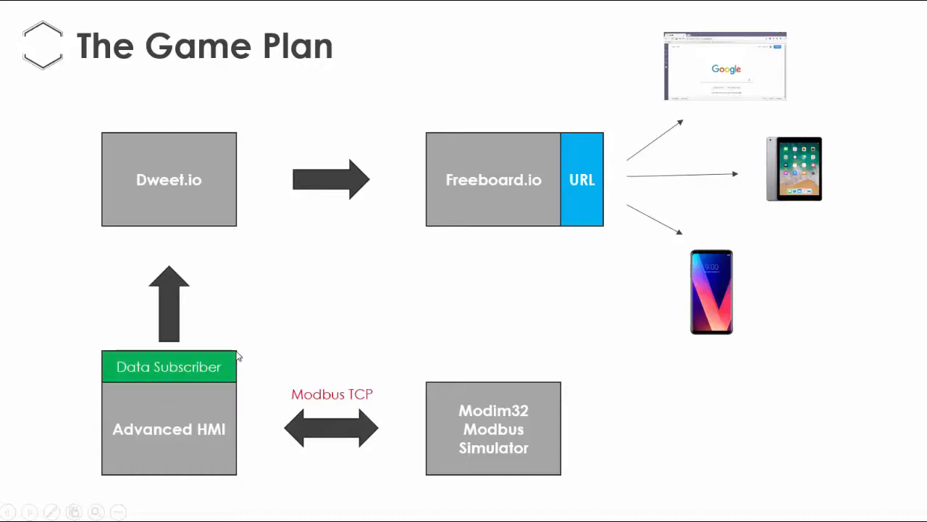
mouse_move(201, 433)
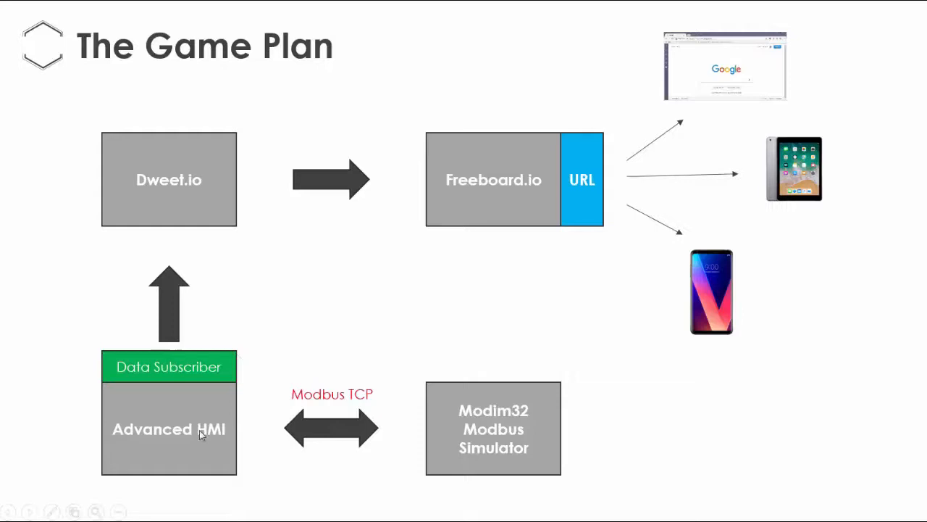
mouse_move(507, 395)
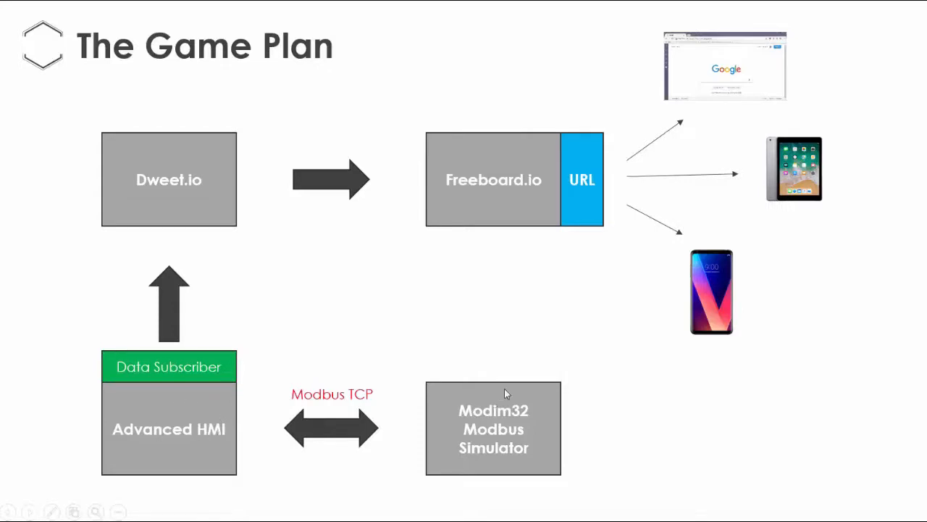
mouse_move(289, 331)
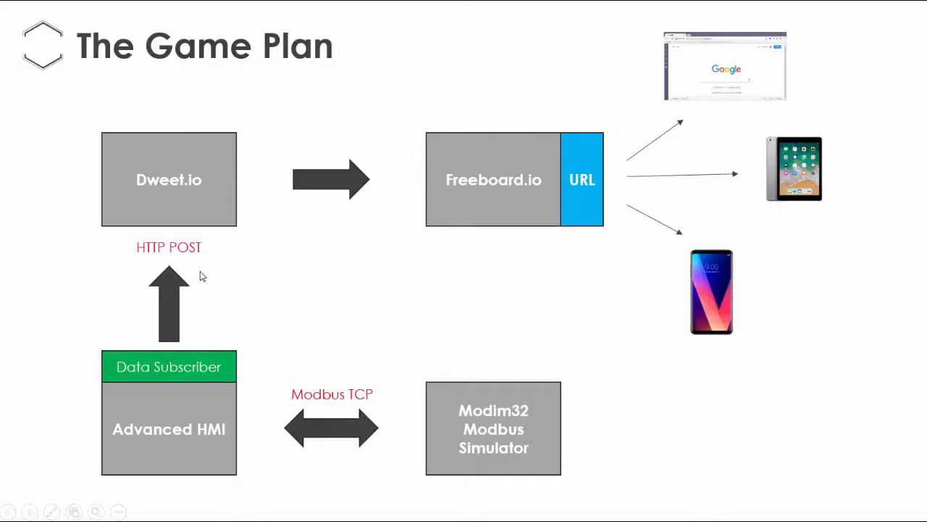
mouse_move(258, 294)
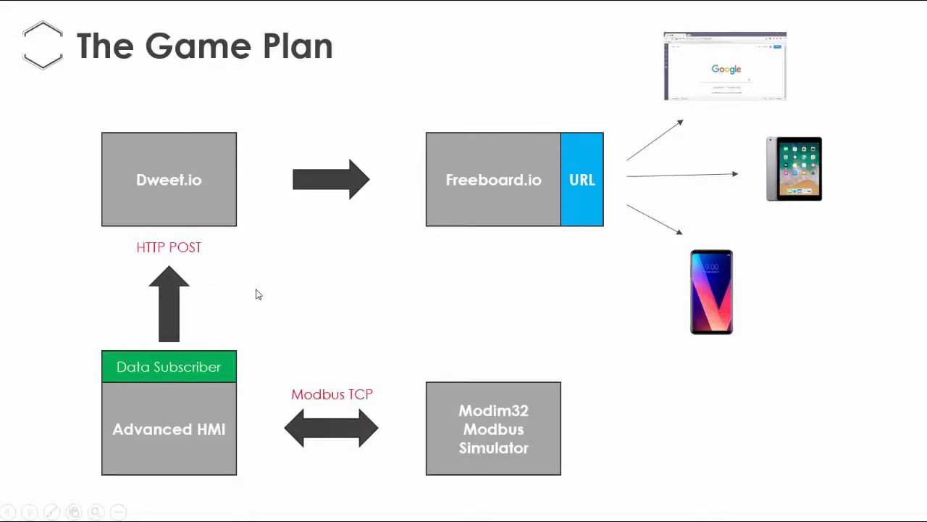
mouse_move(206, 249)
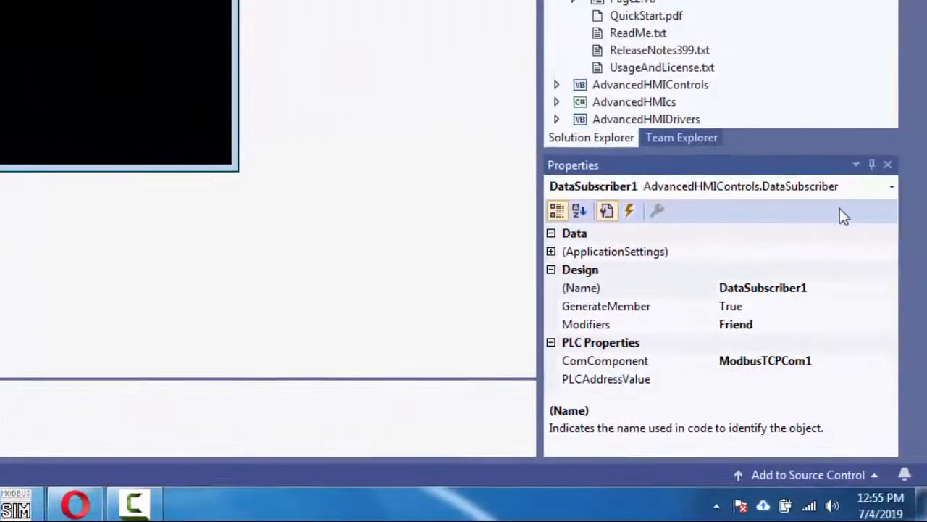
Set DataSubscriber1's PLCAddressValue property to 4000
click(605, 378)
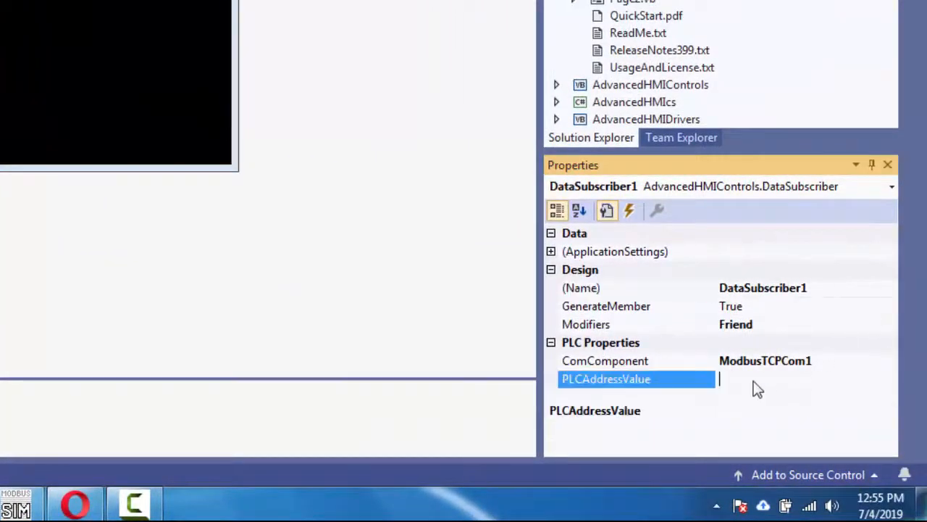
text(4000)
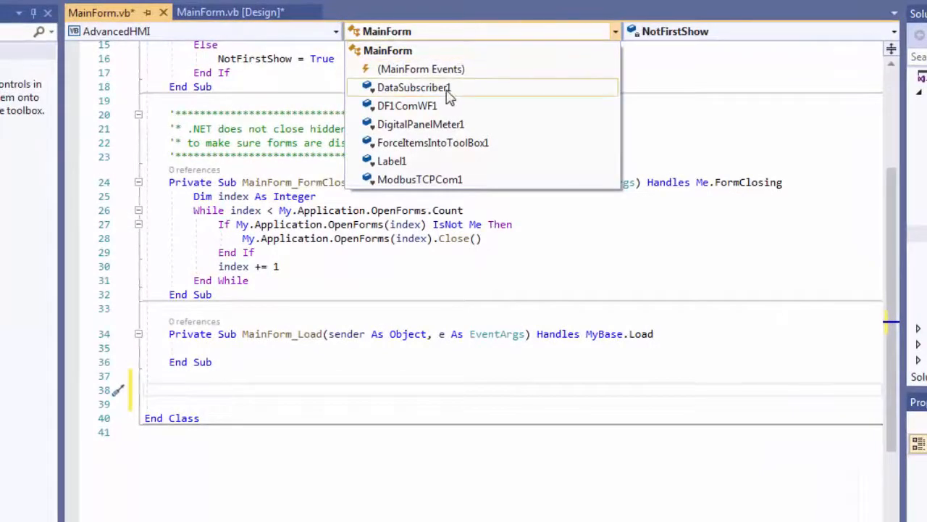
Create the DataSubscriber1_DataChanged handler in MainForm.vb with blank lines for new code
click(414, 87)
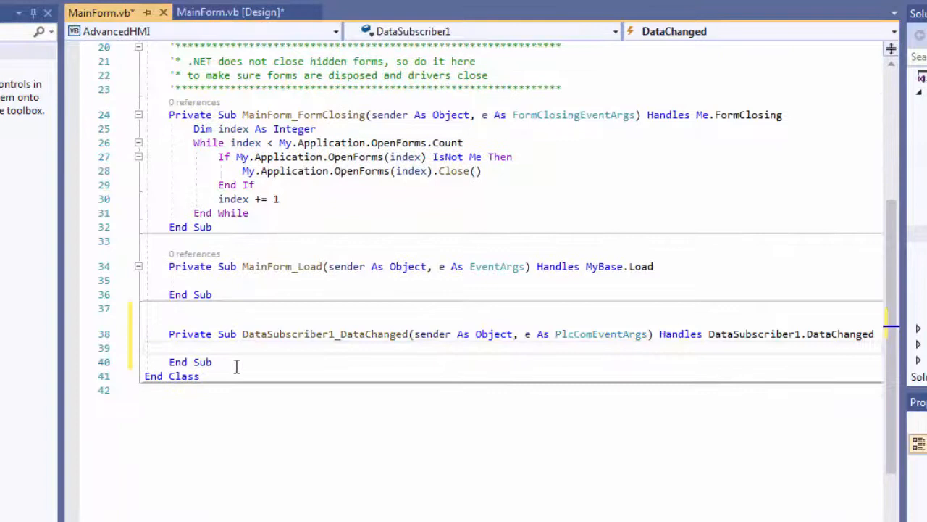
key(Enter)
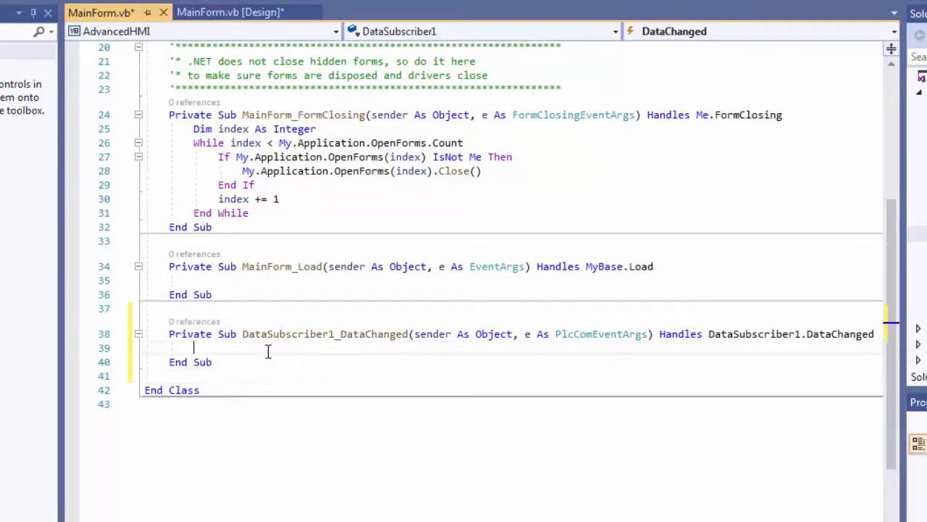
mouse_move(316, 352)
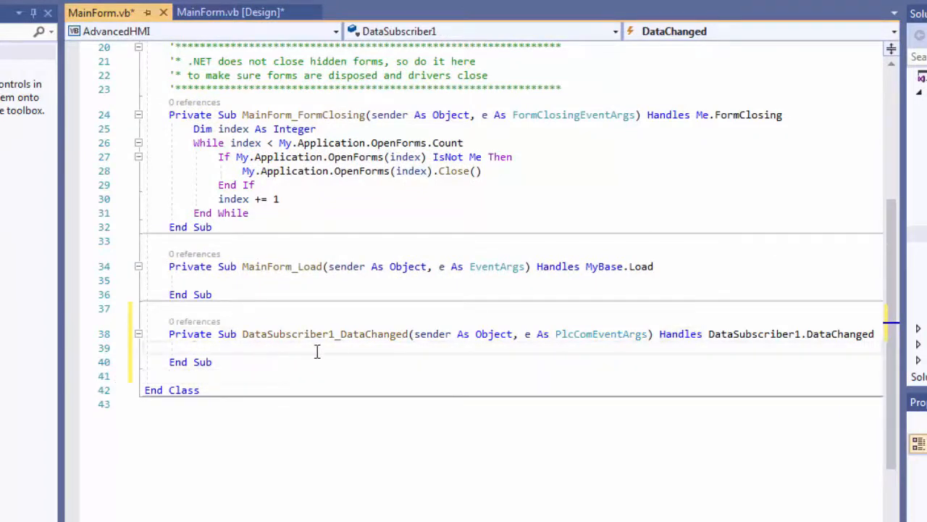
mouse_move(258, 349)
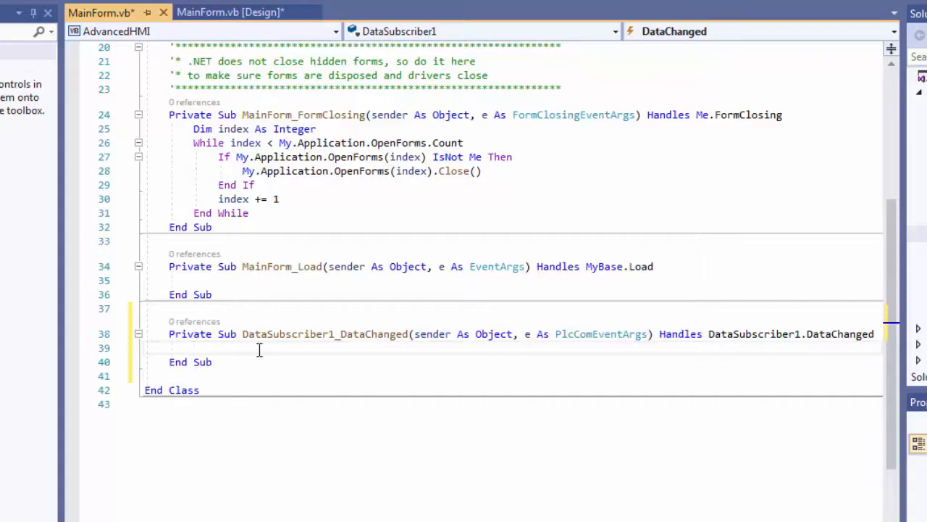
key(enter)
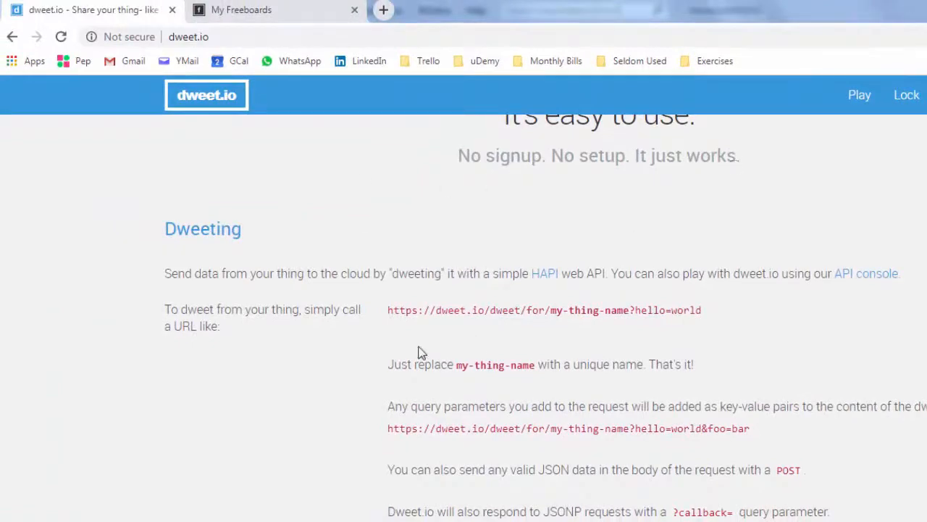
mouse_move(549, 319)
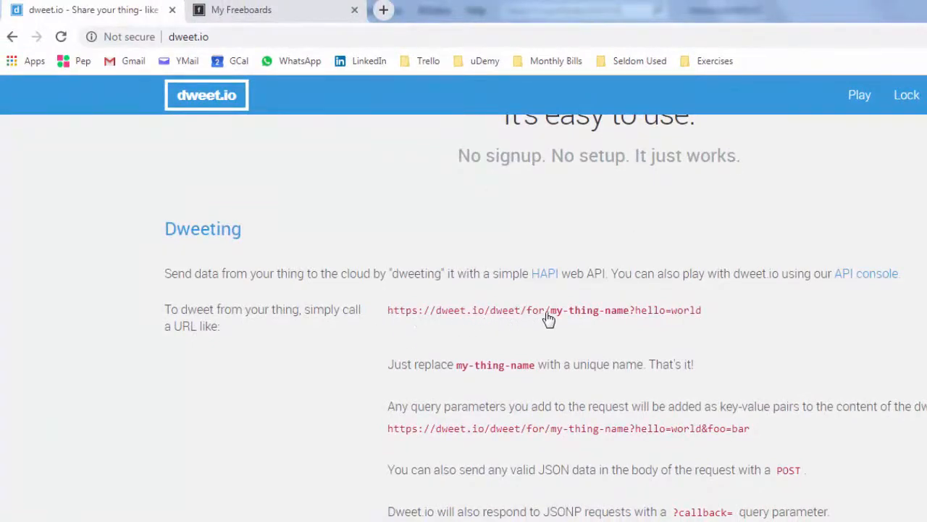
Scroll the dweet.io page to the Dweeting example URL for my-thing-name
scroll(down, 3)
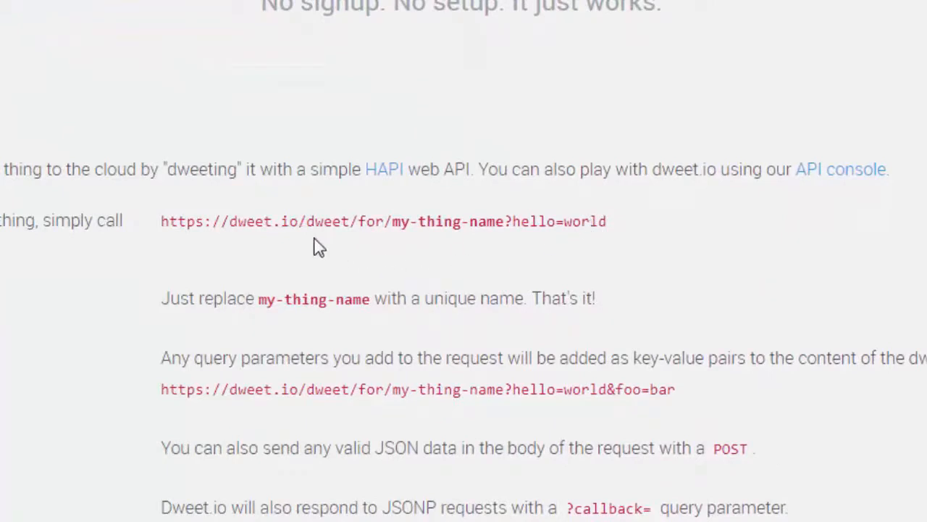
mouse_move(384, 252)
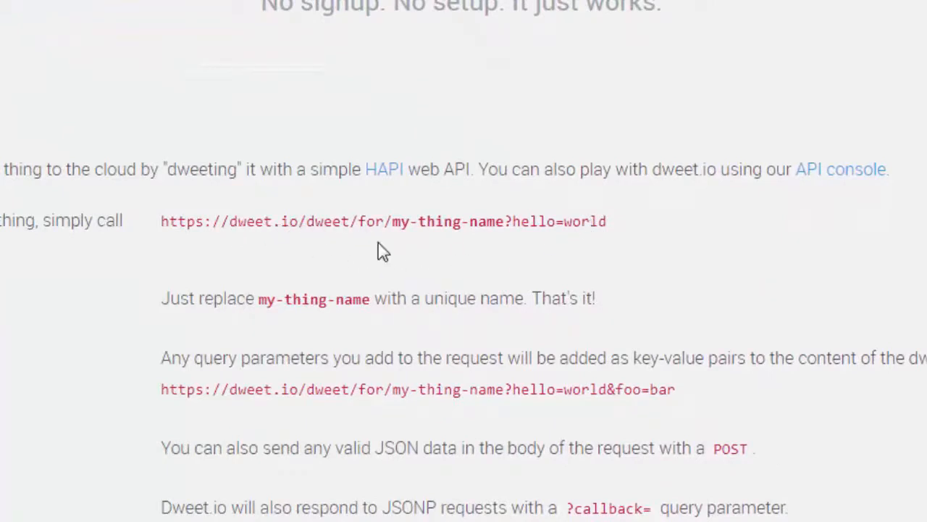
mouse_move(565, 231)
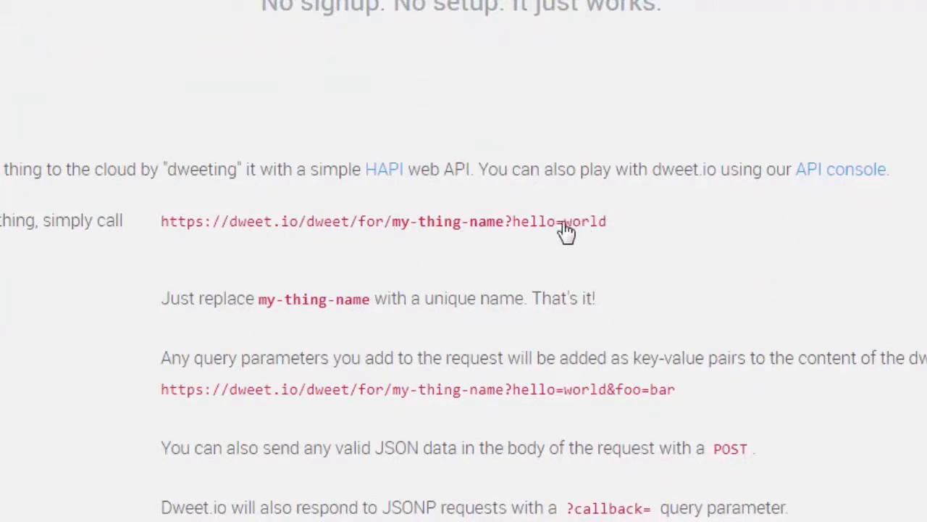
mouse_move(432, 212)
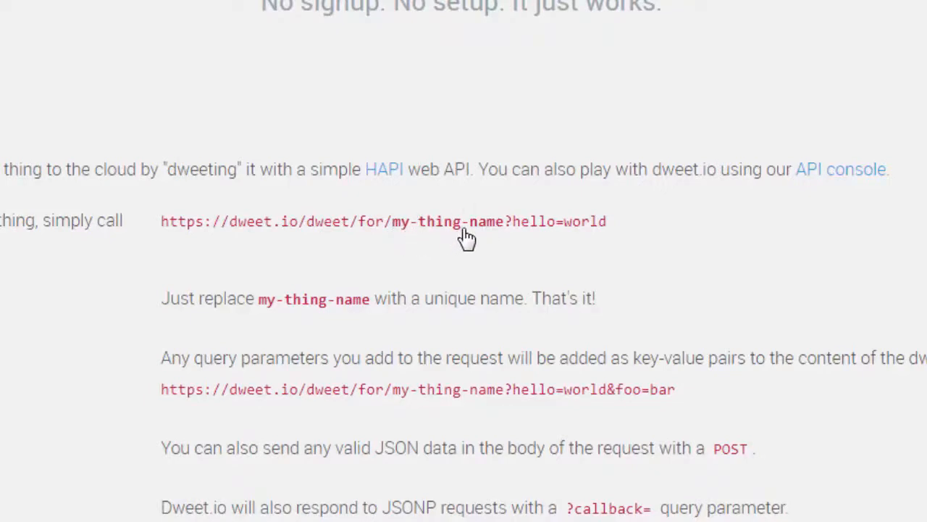
mouse_move(529, 224)
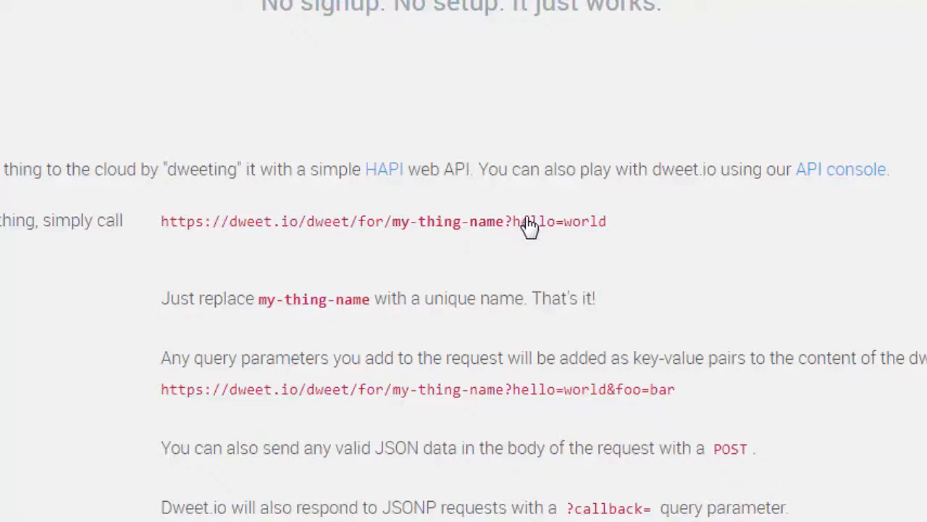
mouse_move(582, 226)
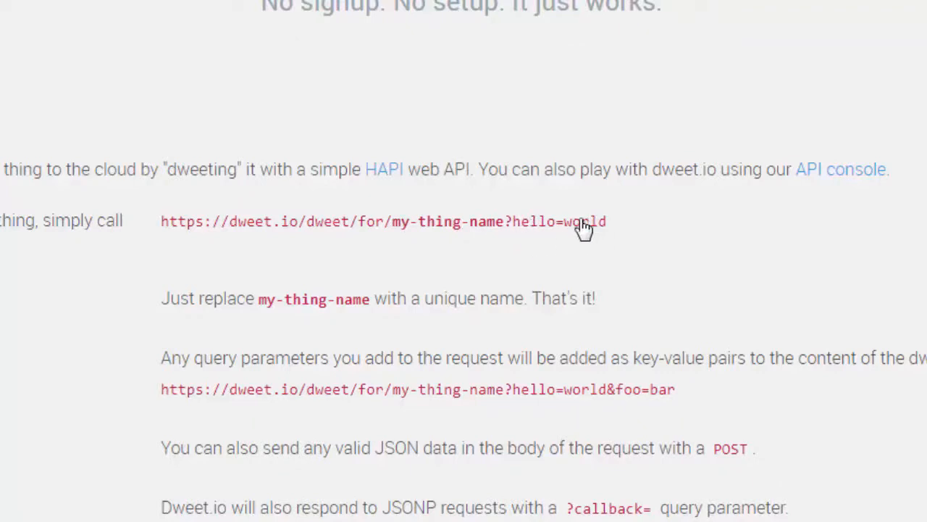
mouse_move(542, 235)
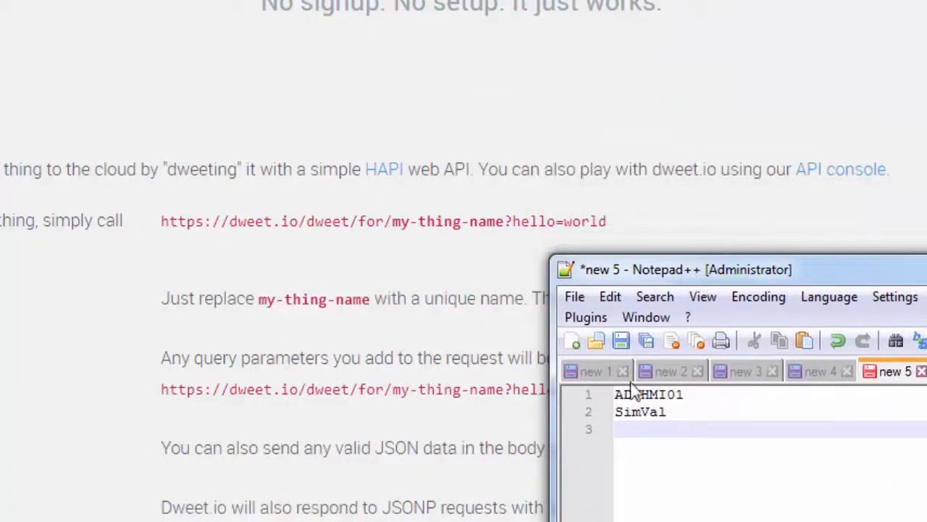
Select the prepared WebClient dweet upload code for ADVHMI01 in Notepad++ to copy it
double_click(649, 394)
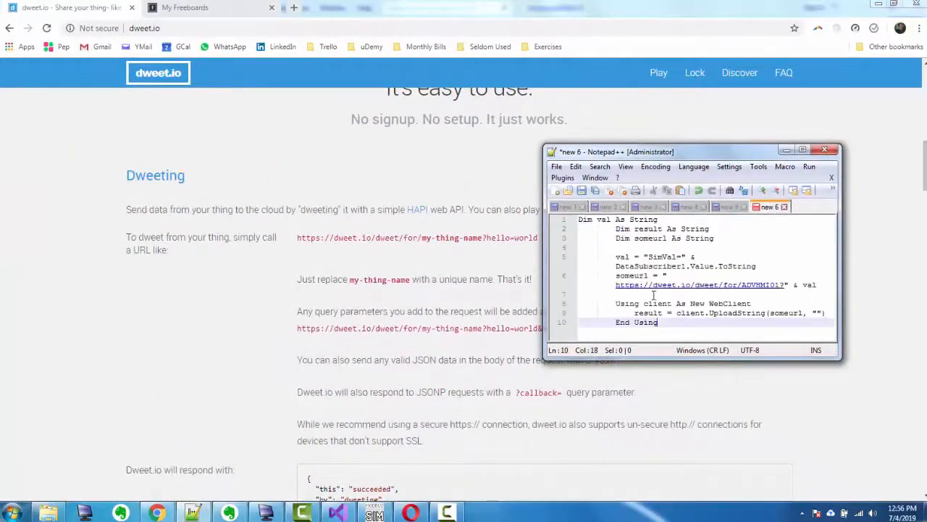
key(ctrl+a)
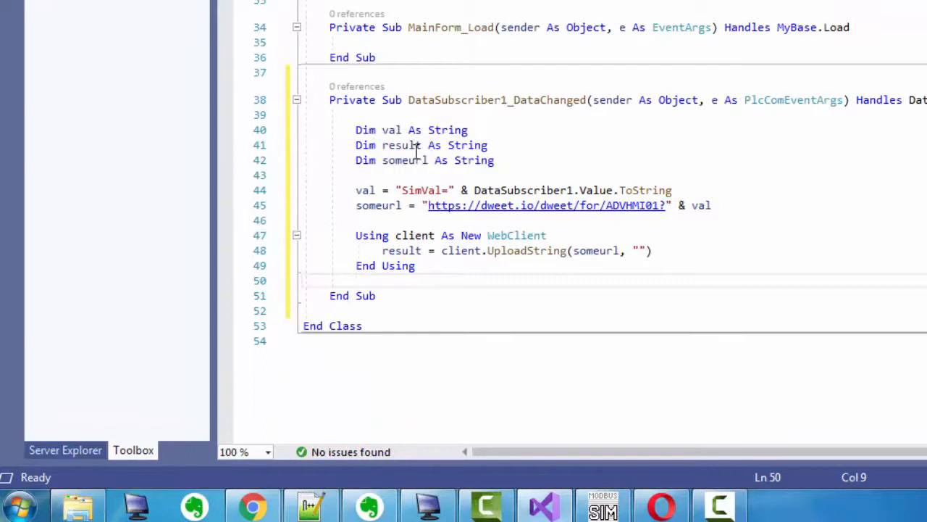
mouse_move(376, 206)
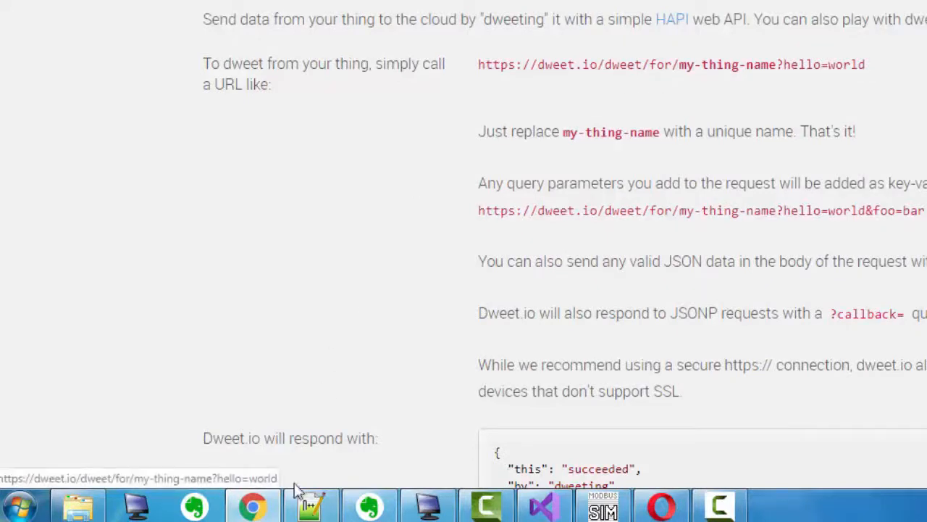
Highlight DataSubscriber1.Value.ToString in the pasted dweet upload code and save MainForm.vb
click(544, 505)
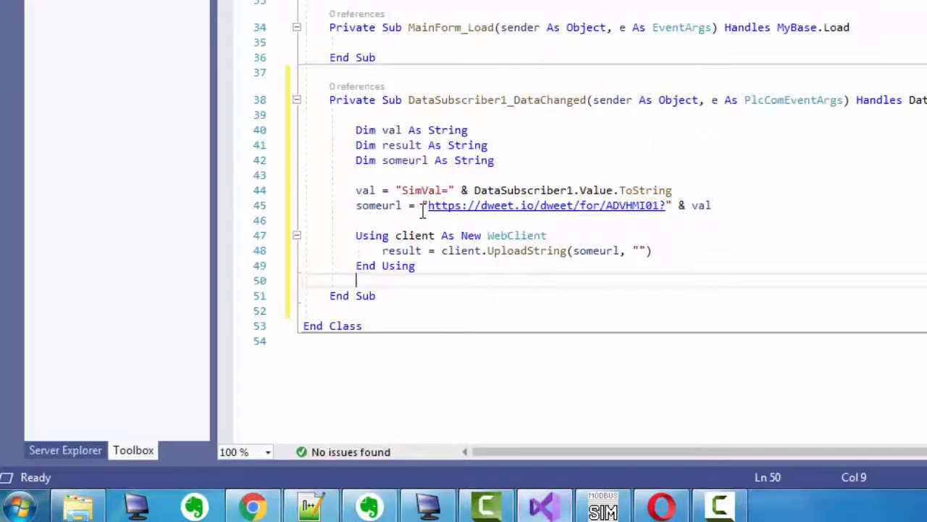
mouse_move(660, 206)
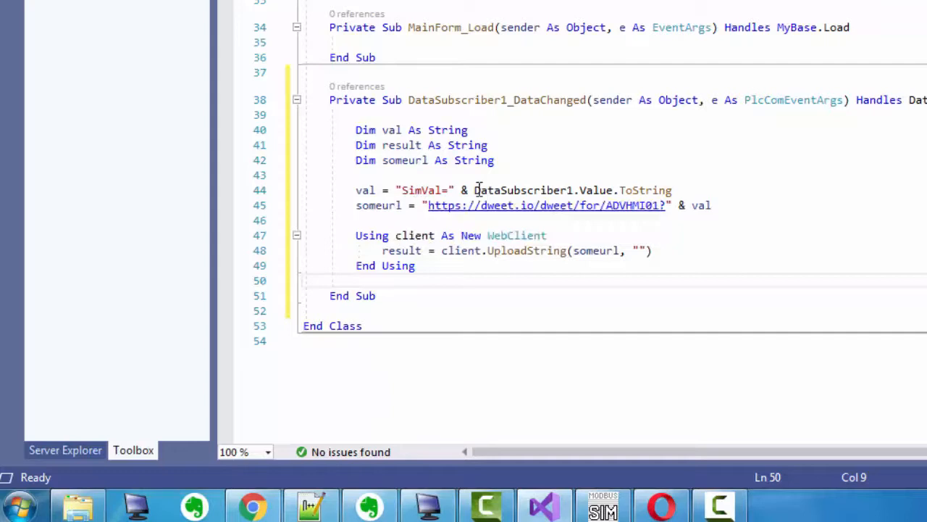
drag(476, 190, 673, 190)
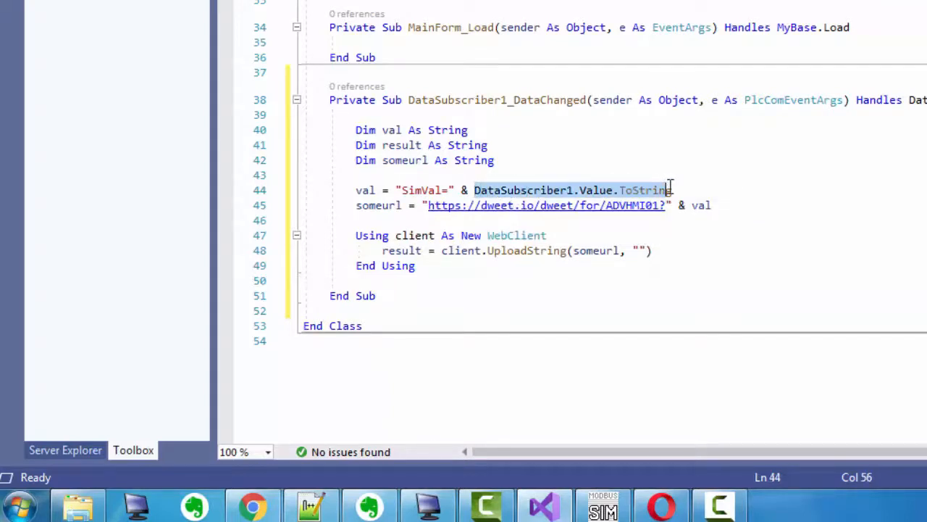
click(496, 160)
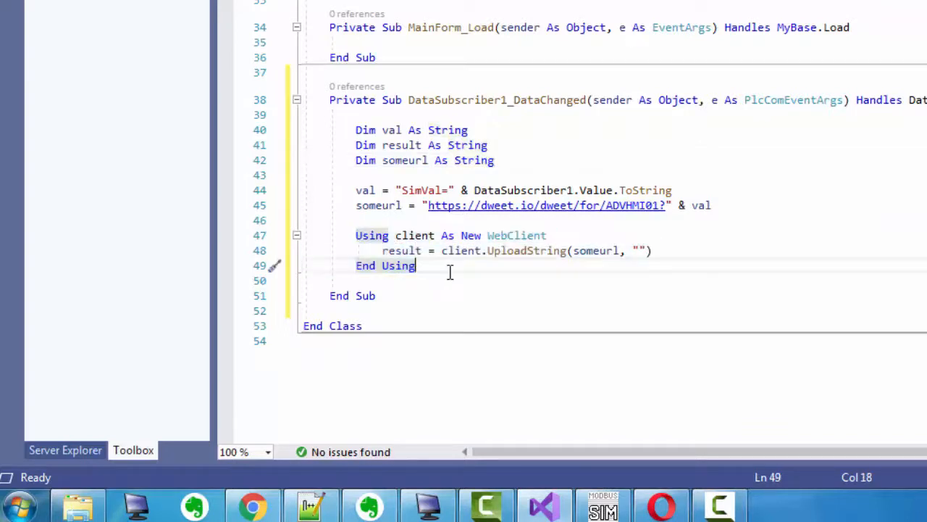
mouse_move(529, 235)
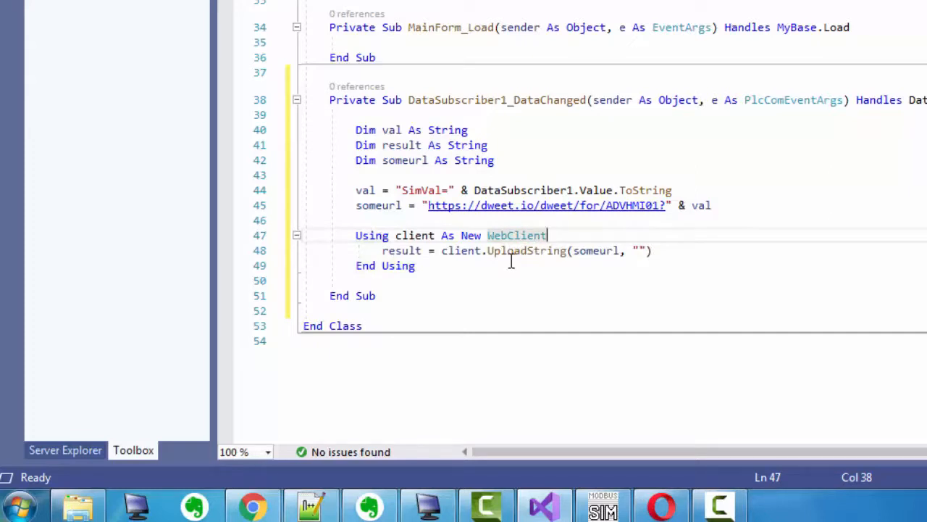
click(376, 296)
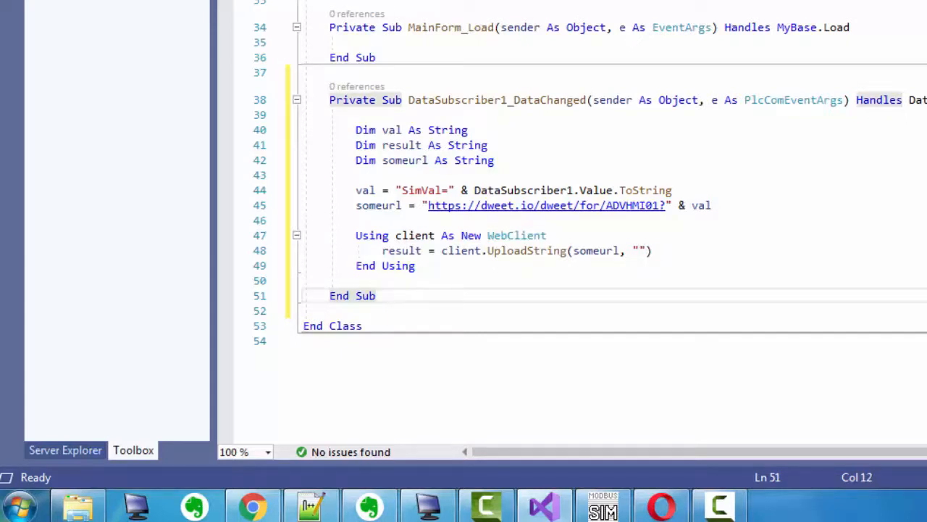
key(ctrl+s)
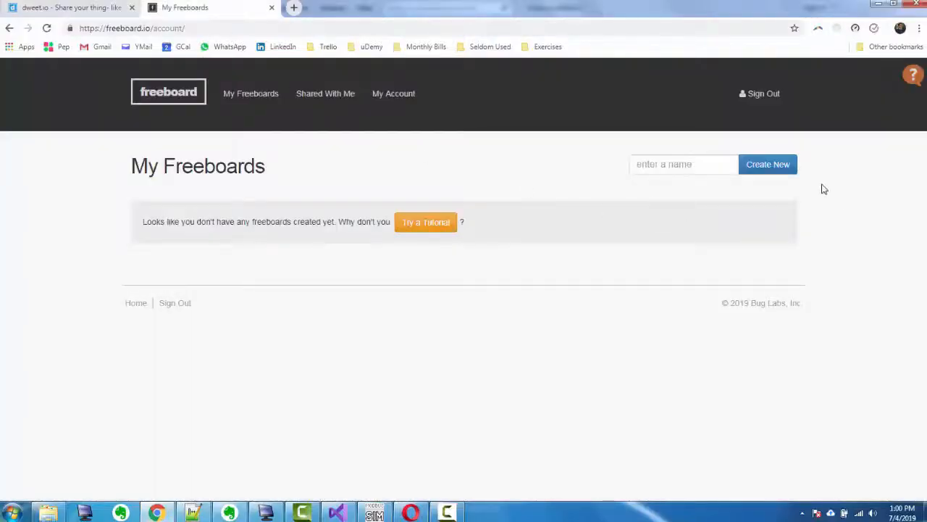
Add a Dweet.io datasource named MyDevice reading thing ADVHMI01 and save it
click(684, 163)
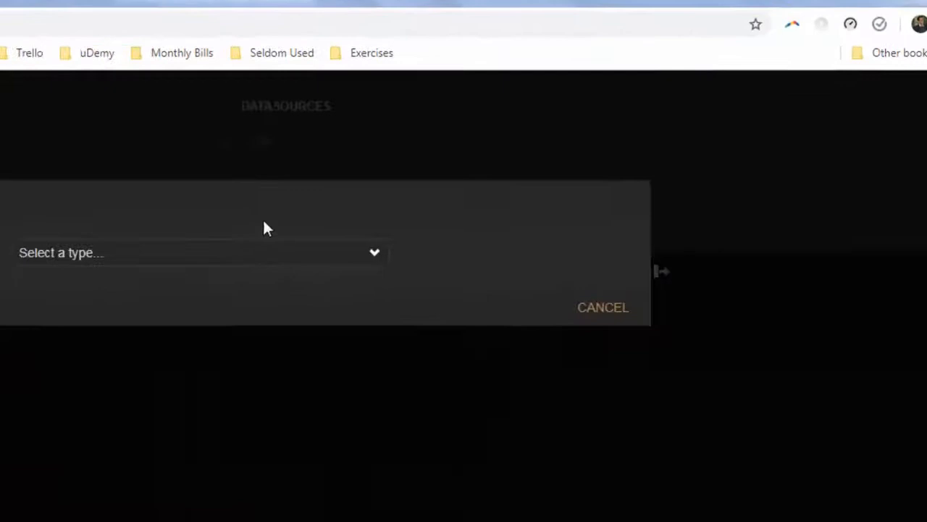
click(200, 252)
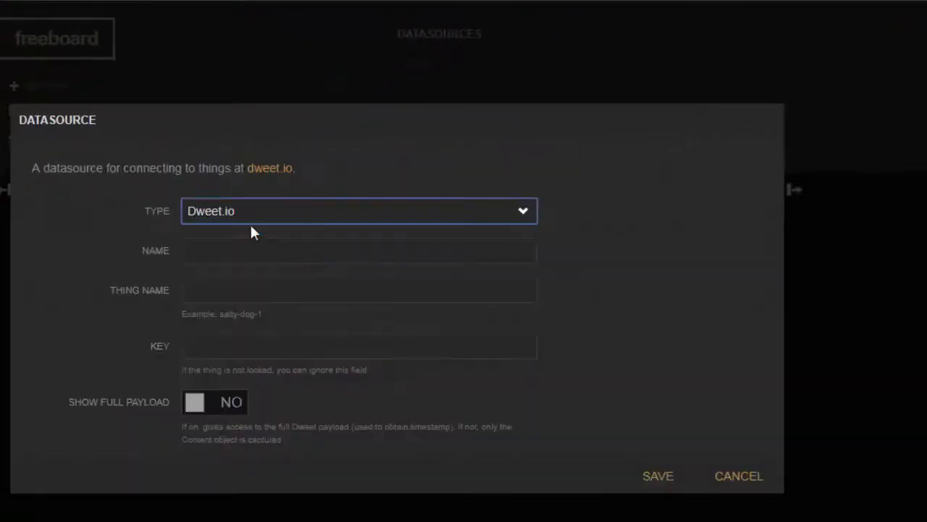
text(M)
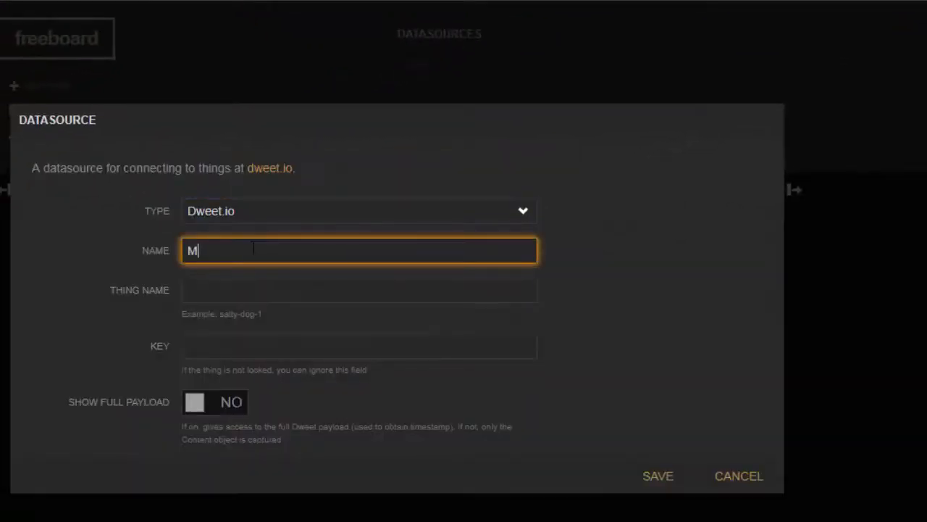
text(yDevice)
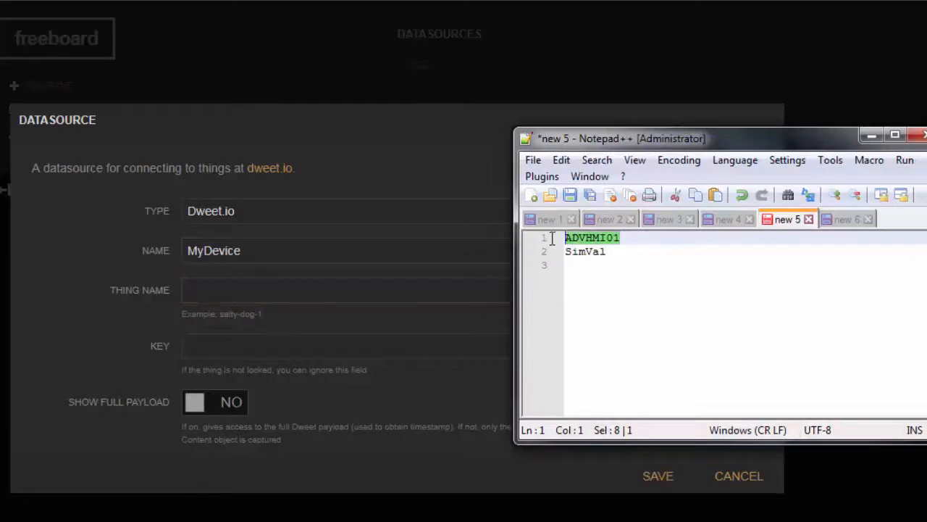
click(359, 290)
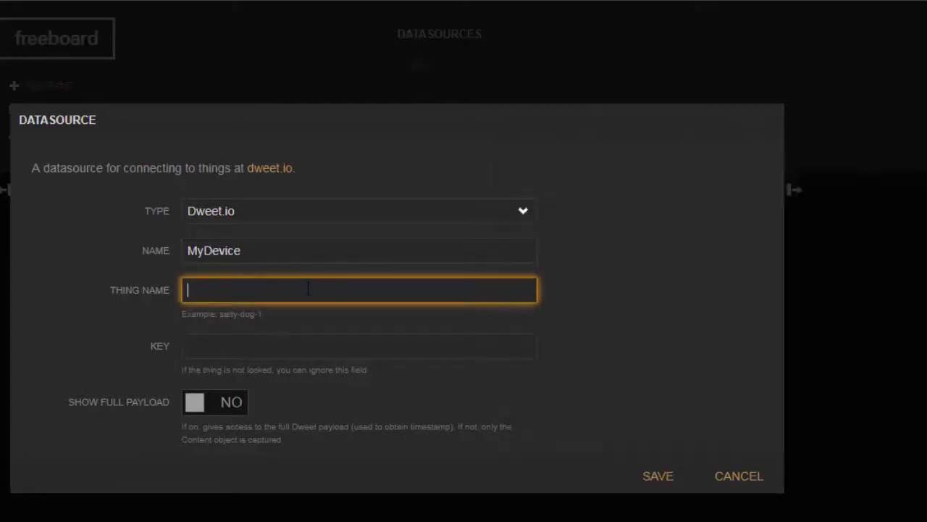
text(ADVHMI01)
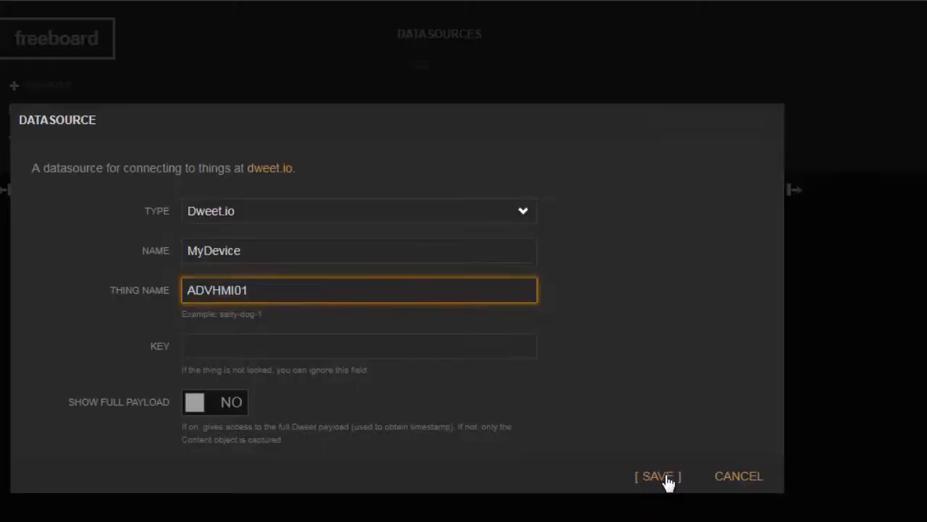
click(655, 476)
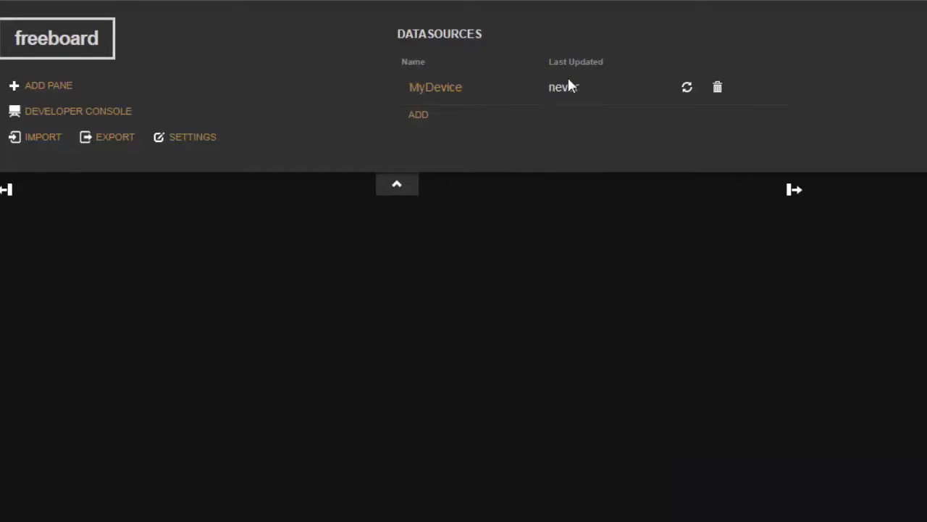
mouse_move(589, 100)
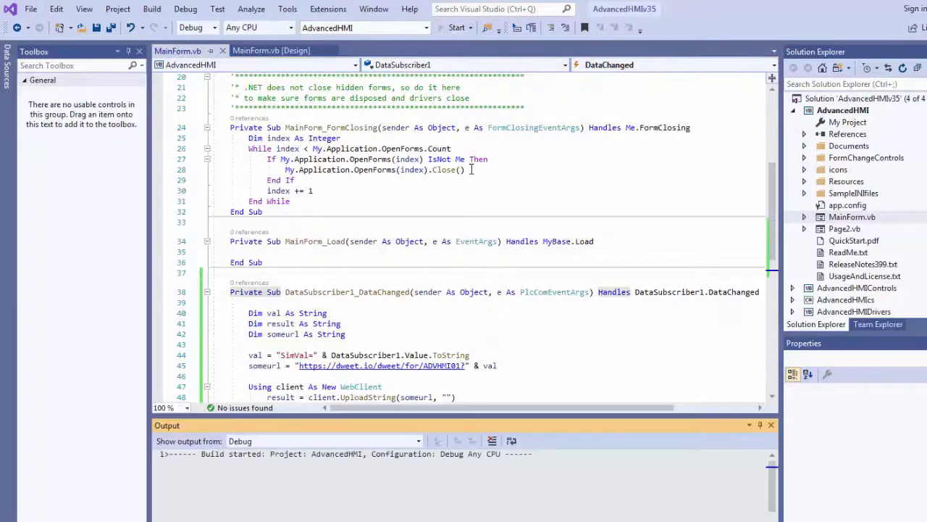
Start the AdvancedHMI solution so the form builds and runs
click(455, 27)
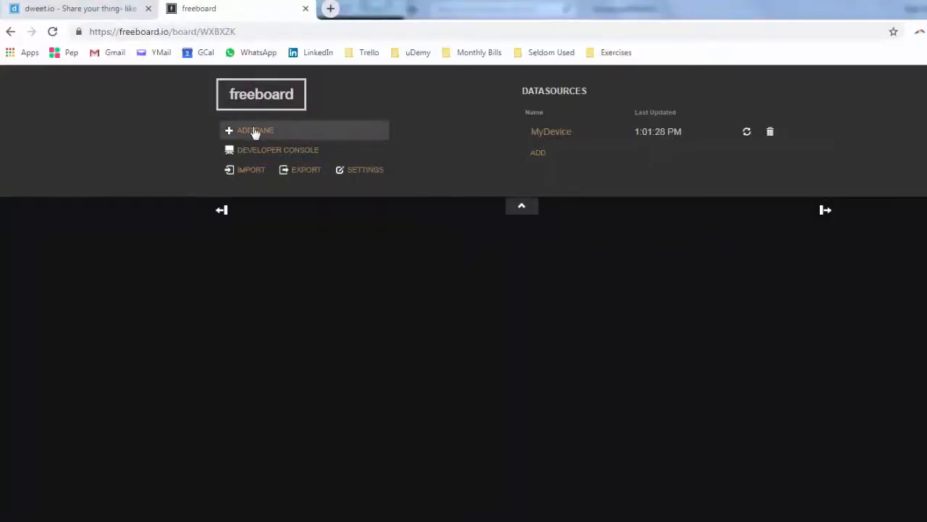
Add a Gauge widget titled SimVal fed by MyDevice's SimVal with maximum 32767 and save it
click(255, 131)
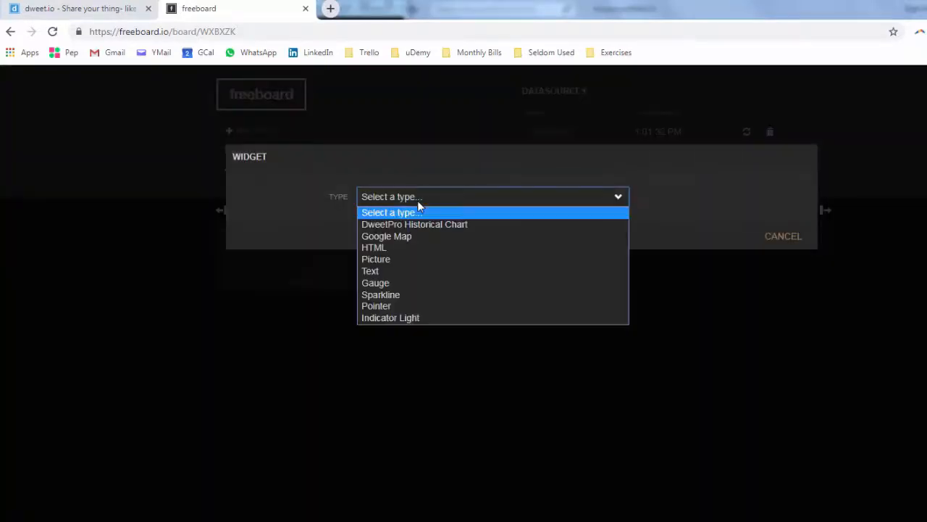
click(375, 282)
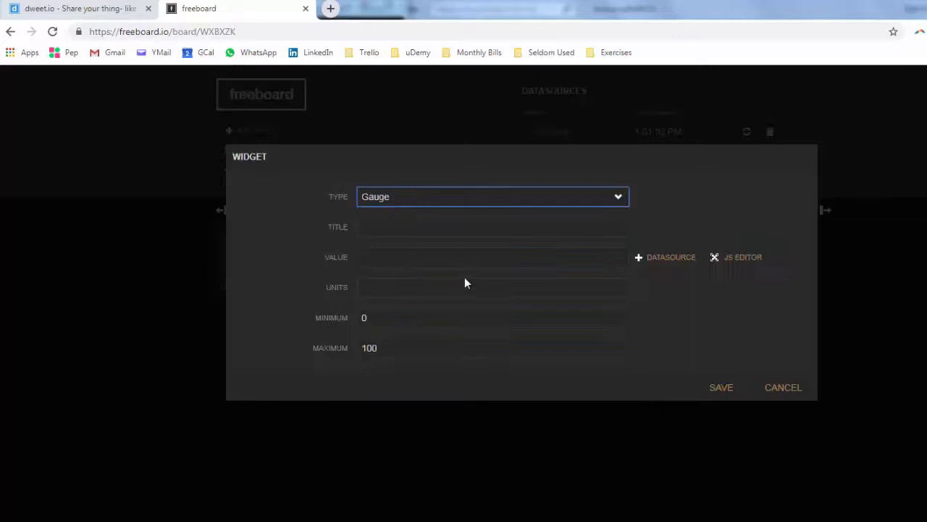
click(493, 226)
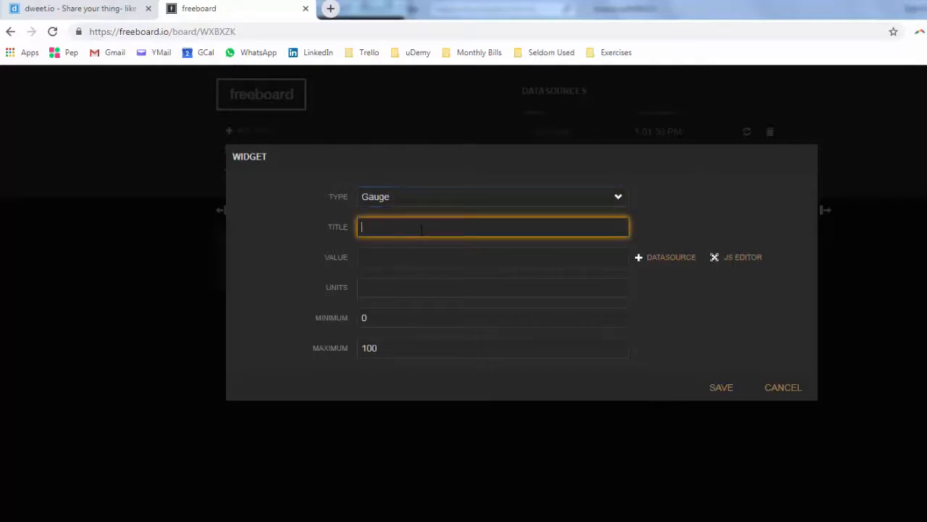
text(S)
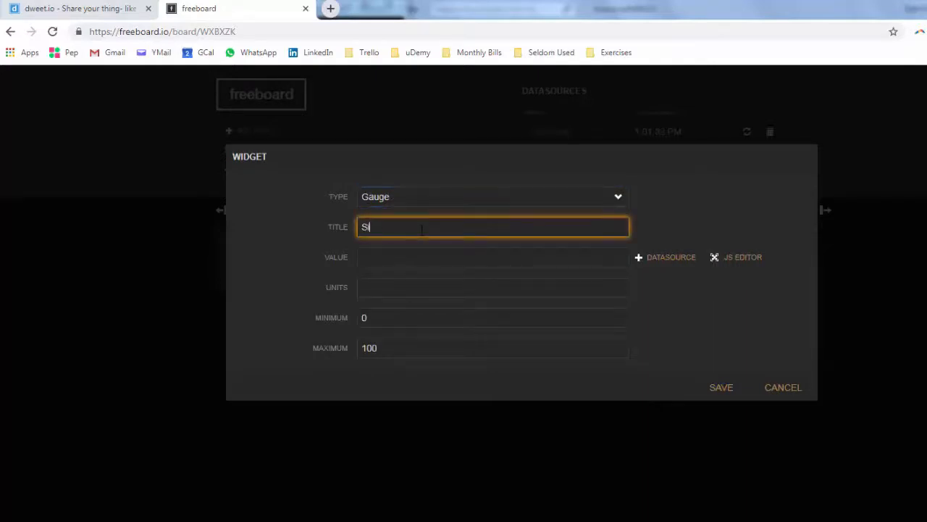
text(imVal)
click(492, 256)
text(datasources[")
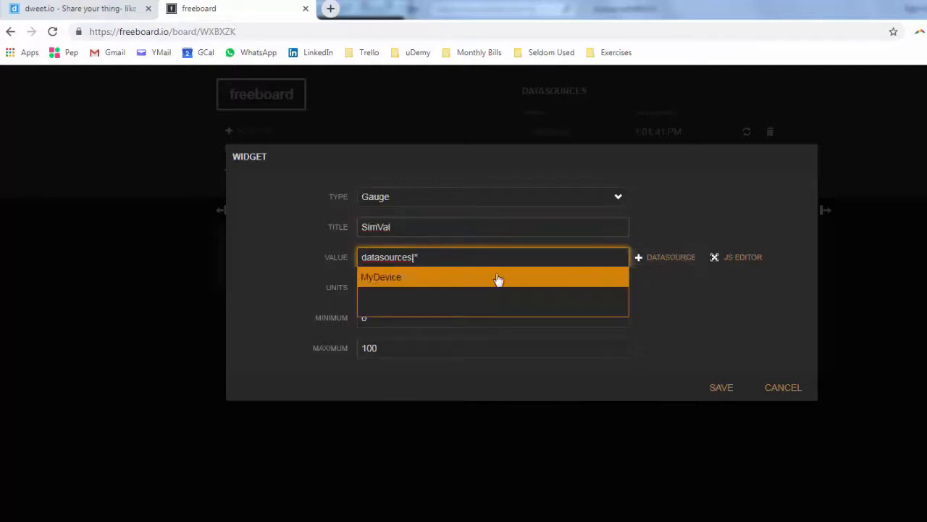
click(381, 276)
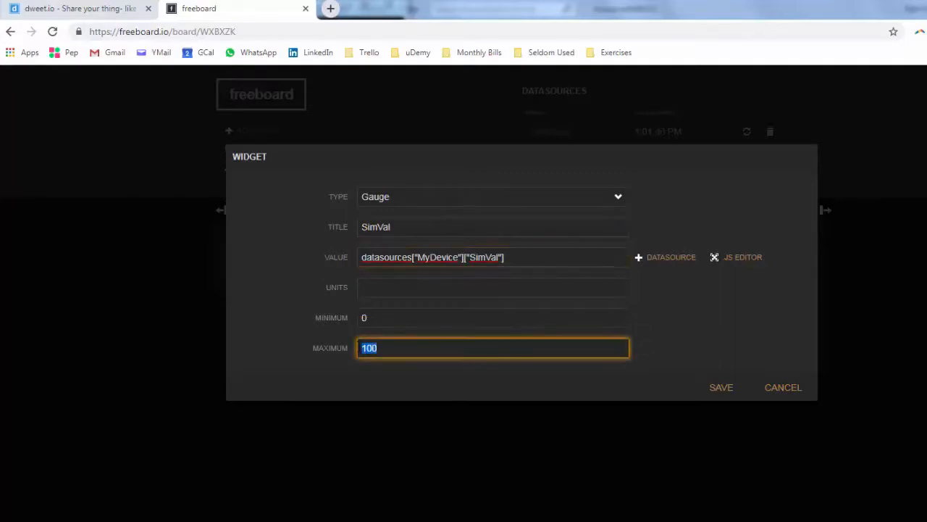
text(32)
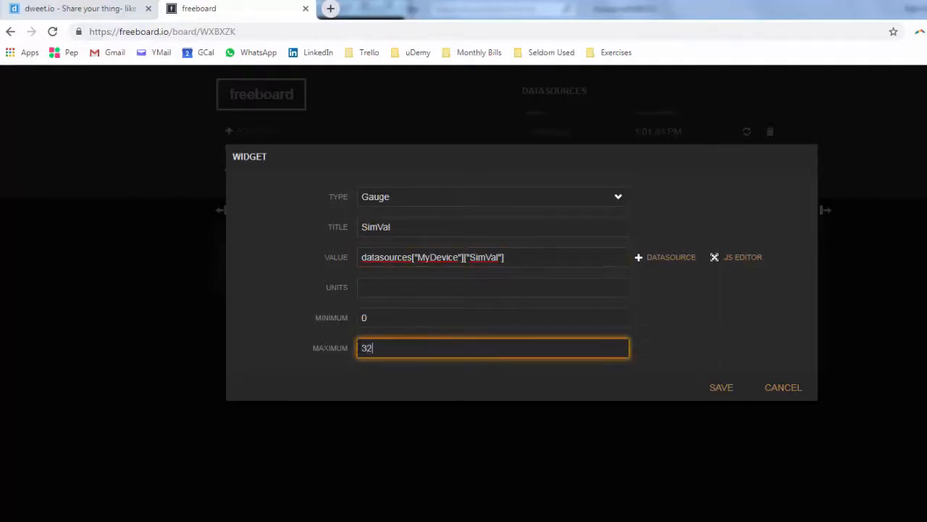
text(767)
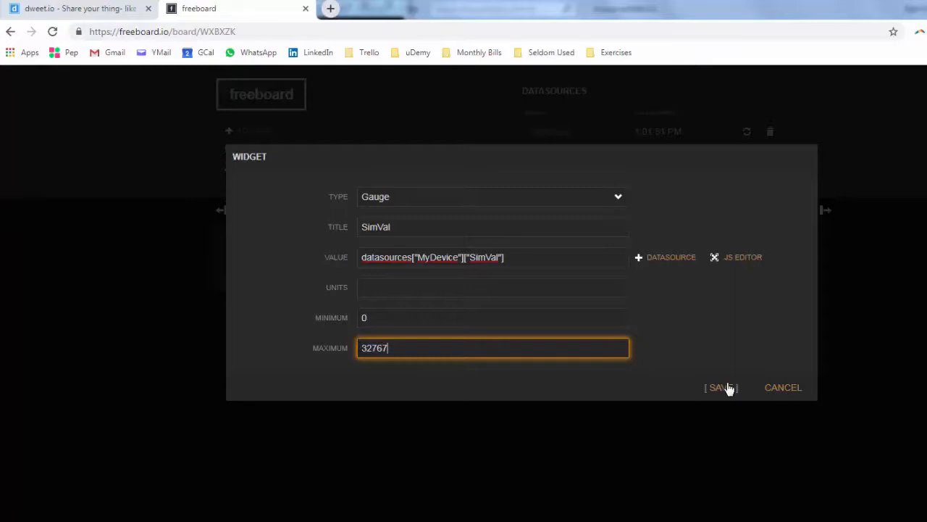
click(720, 387)
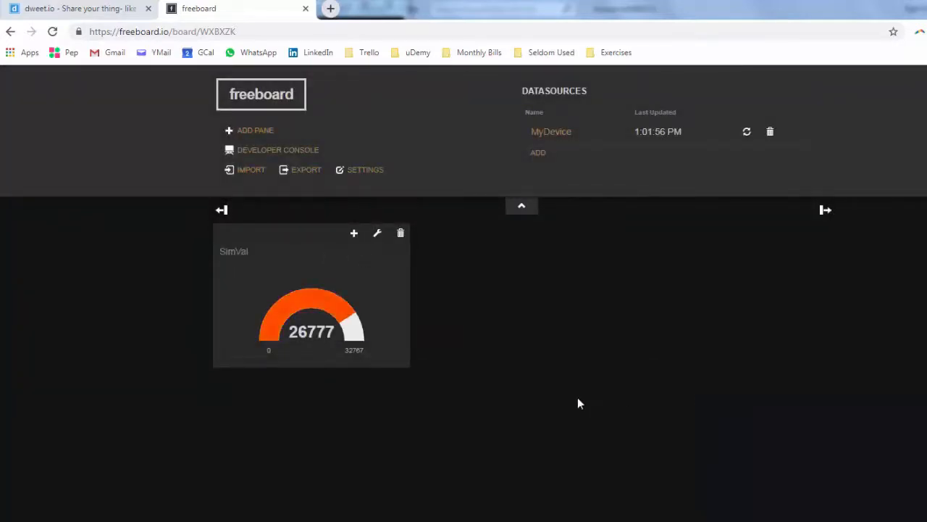
mouse_move(495, 384)
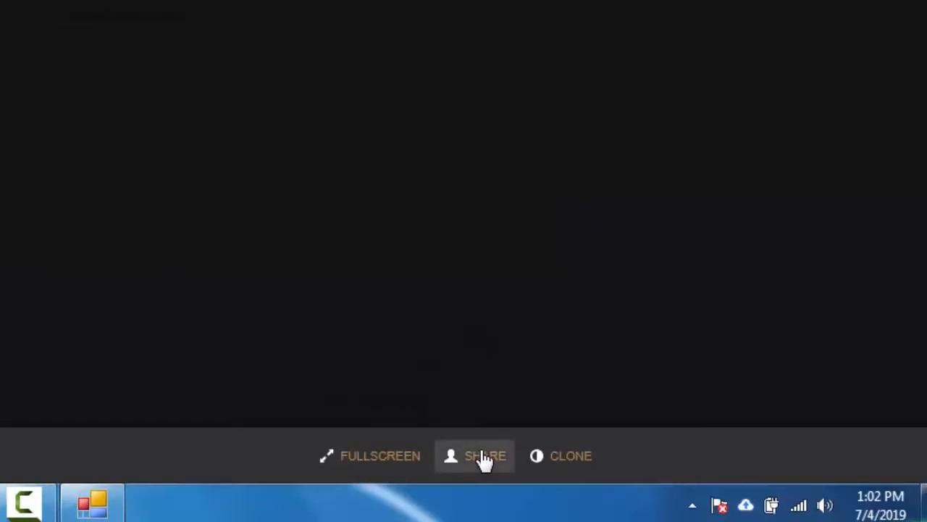
Bring up the dashboard's share panel with its public board URL
click(475, 455)
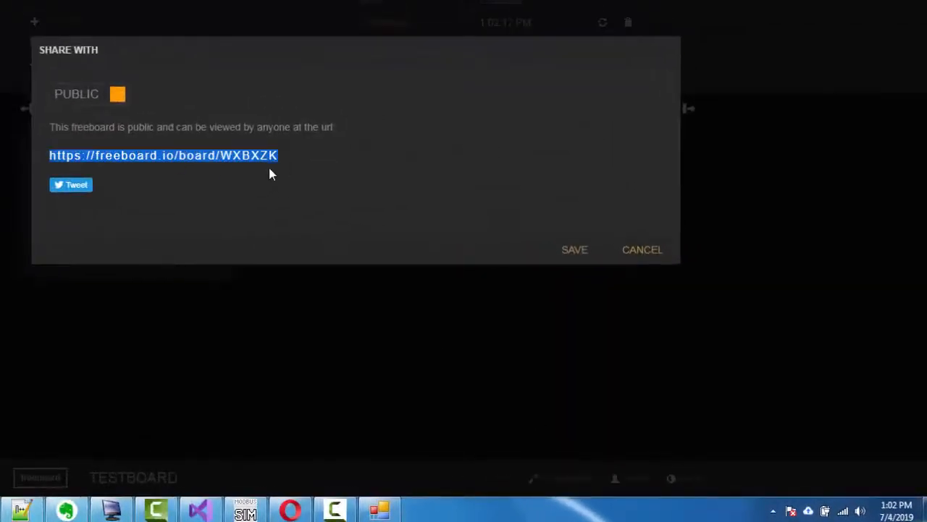
mouse_move(573, 250)
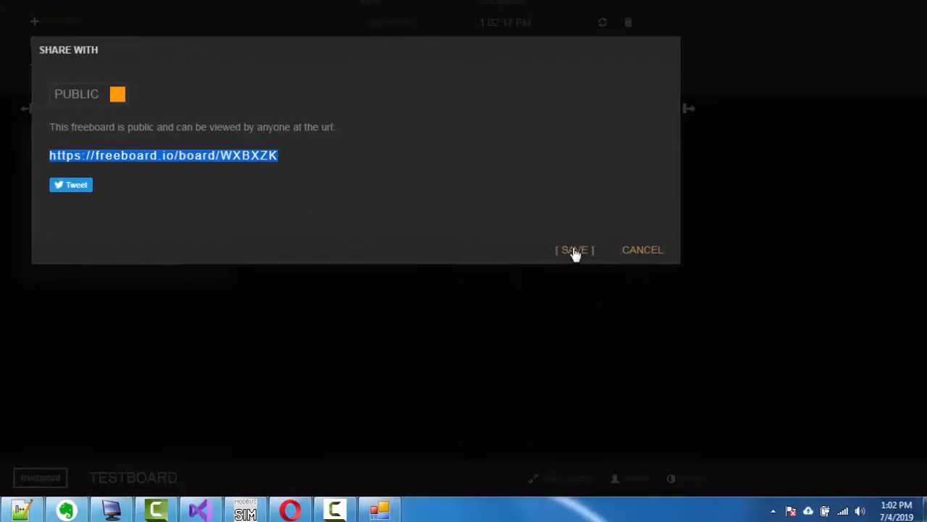
click(574, 249)
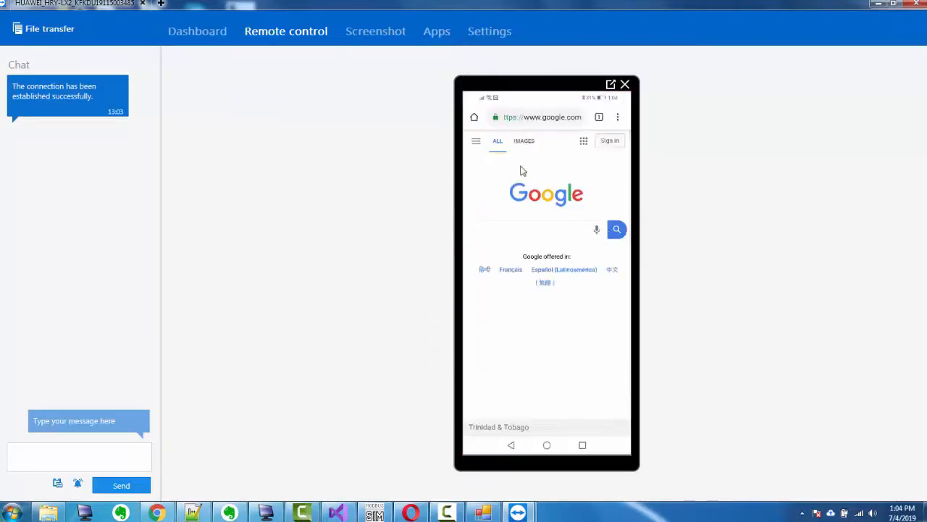
Tap the phone browser's address bar to begin entering the freeboard URL
click(539, 116)
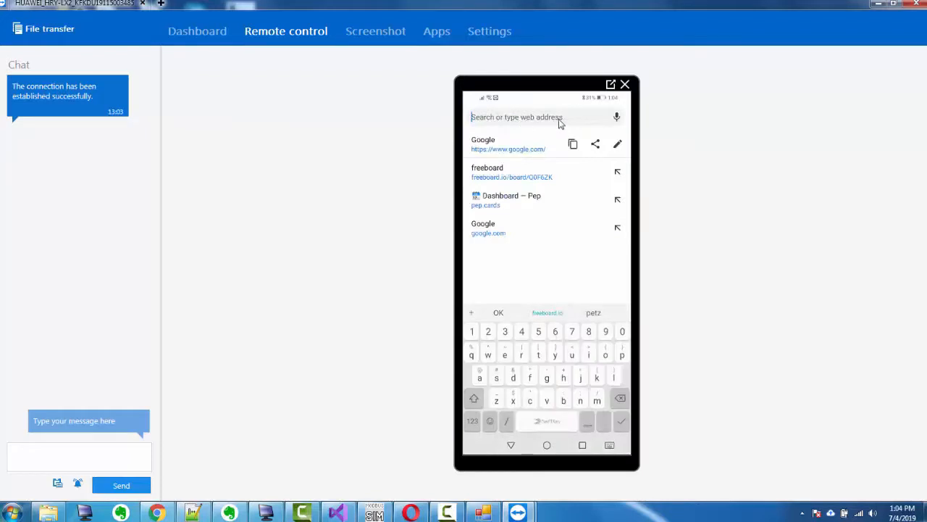